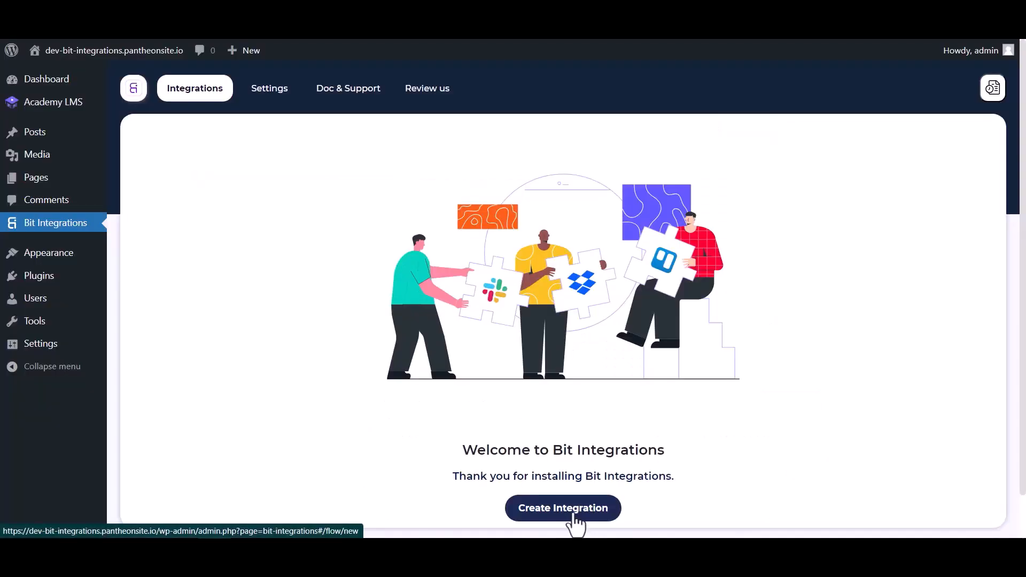
Step: Create a new integration triggered by Academy LMS 'User Complete a Lesson' for the Bit Integrations lesson
click(561, 508)
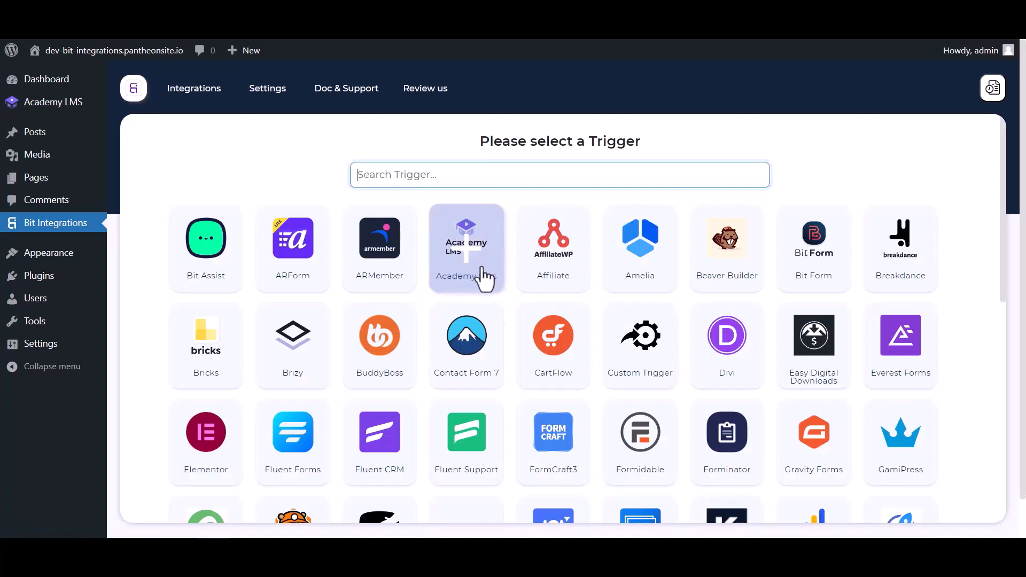
click(466, 247)
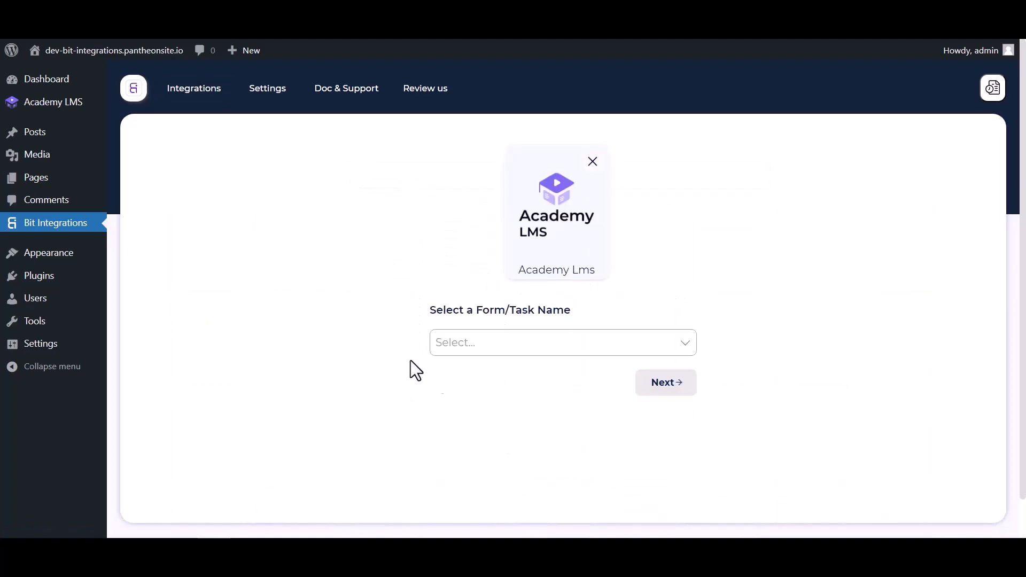
click(559, 342)
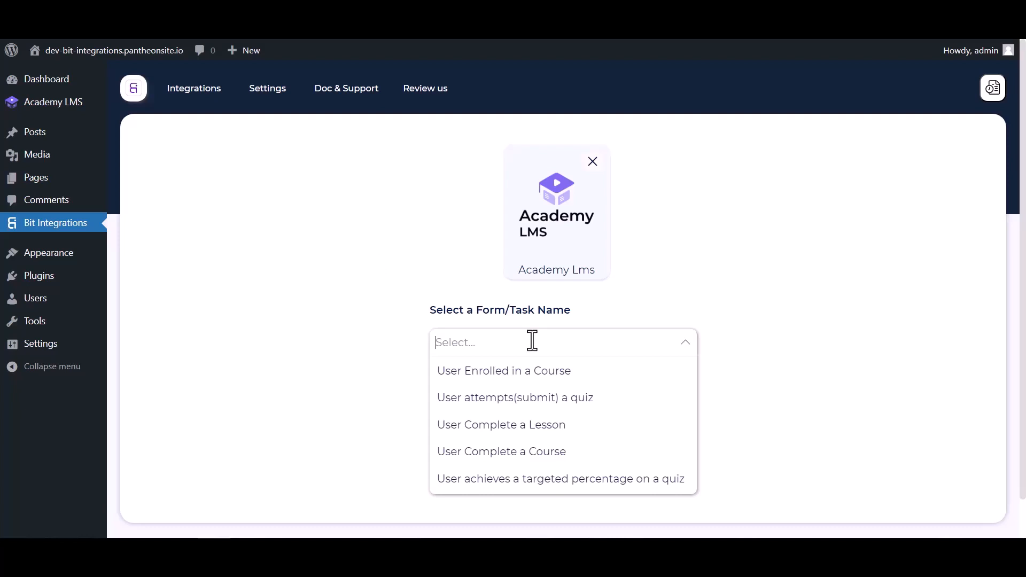
mouse_move(501, 425)
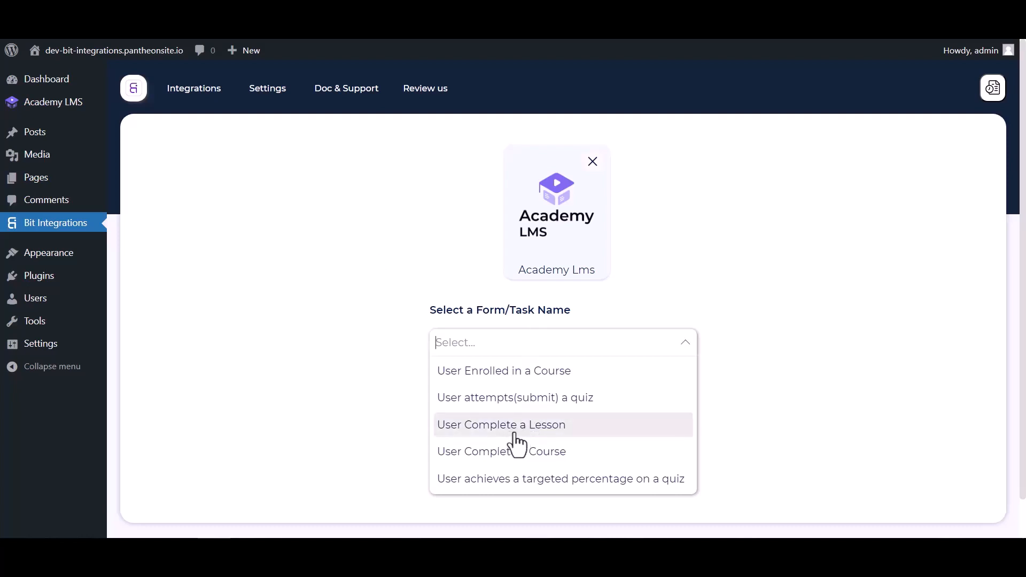
click(502, 424)
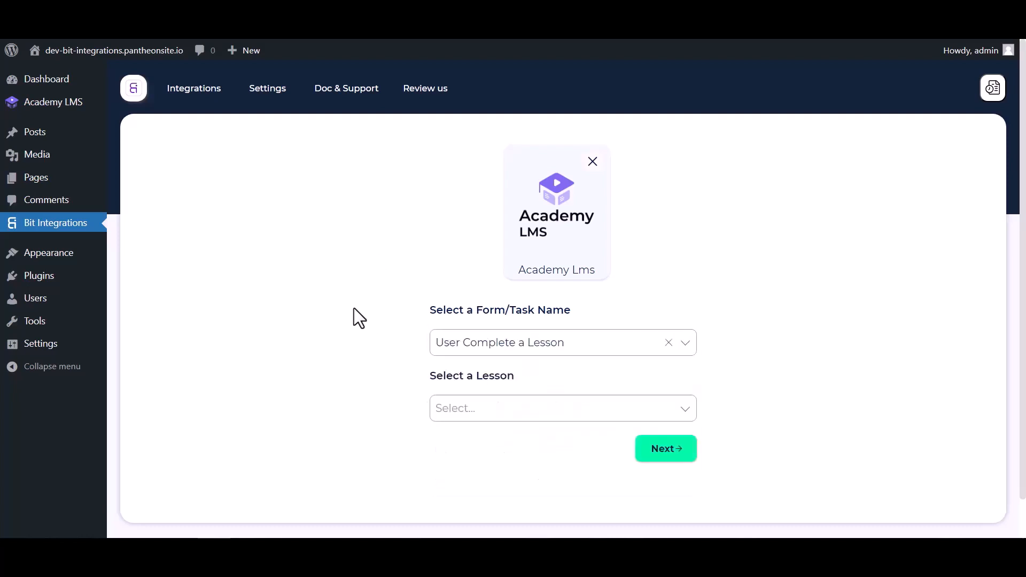
click(563, 407)
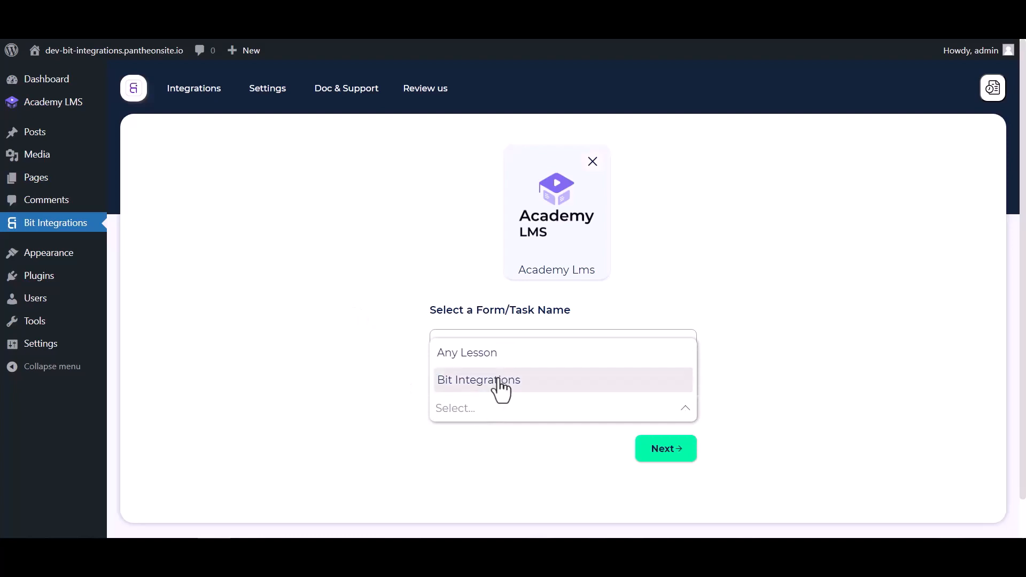
click(478, 380)
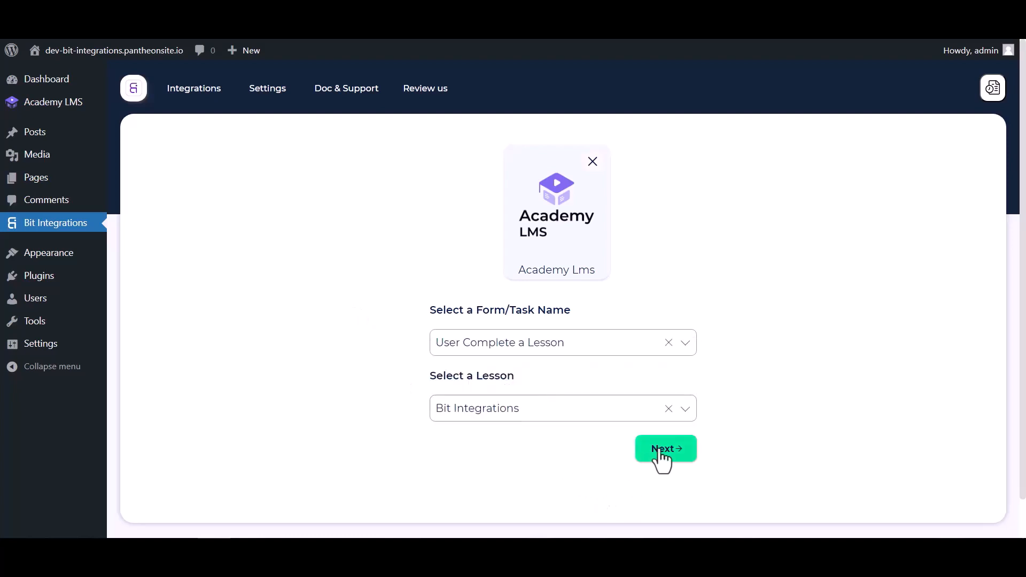
Step: Search 'wish' and choose WishList as the action, focusing the member URL field
click(665, 450)
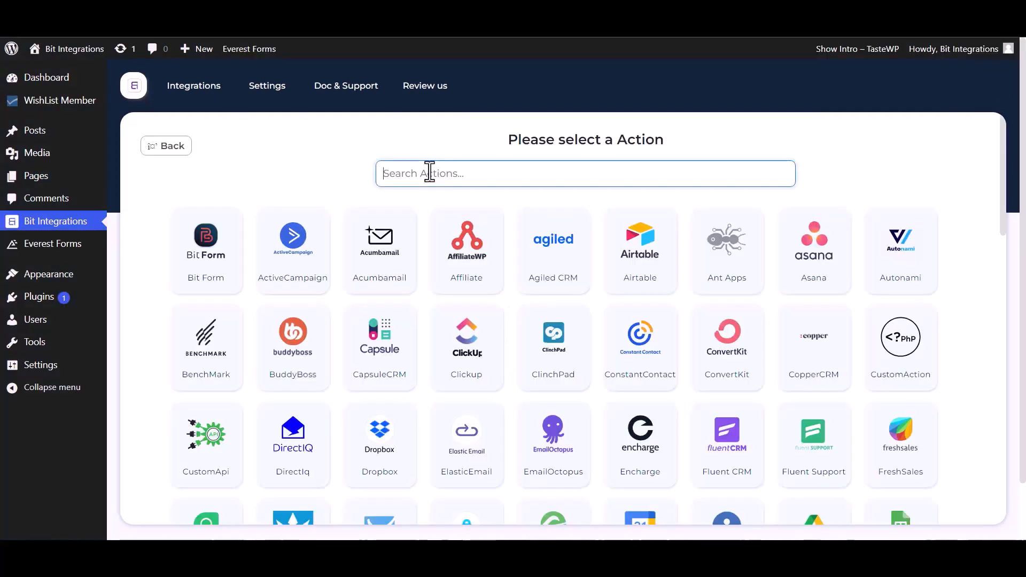
text(wish)
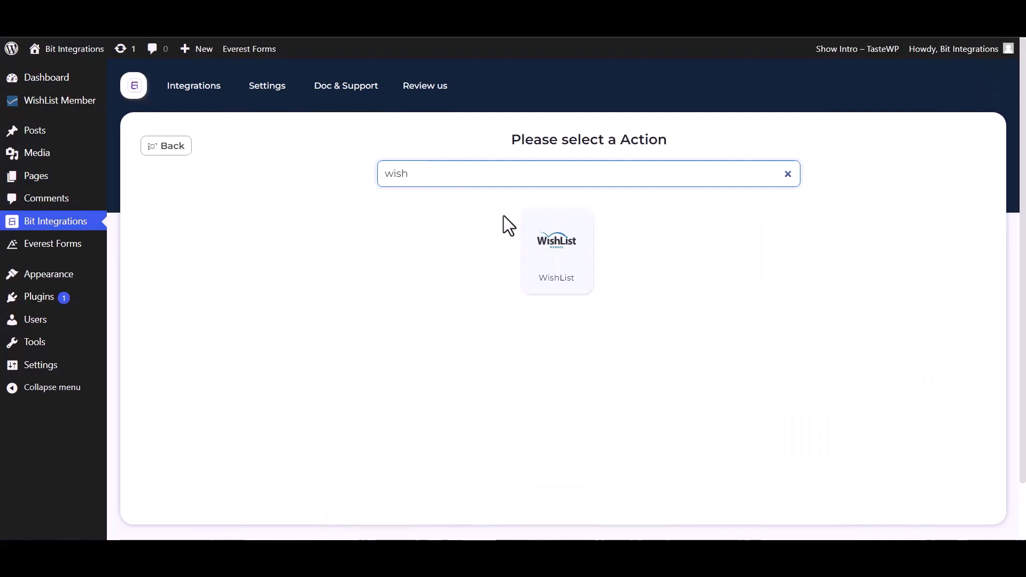
click(556, 251)
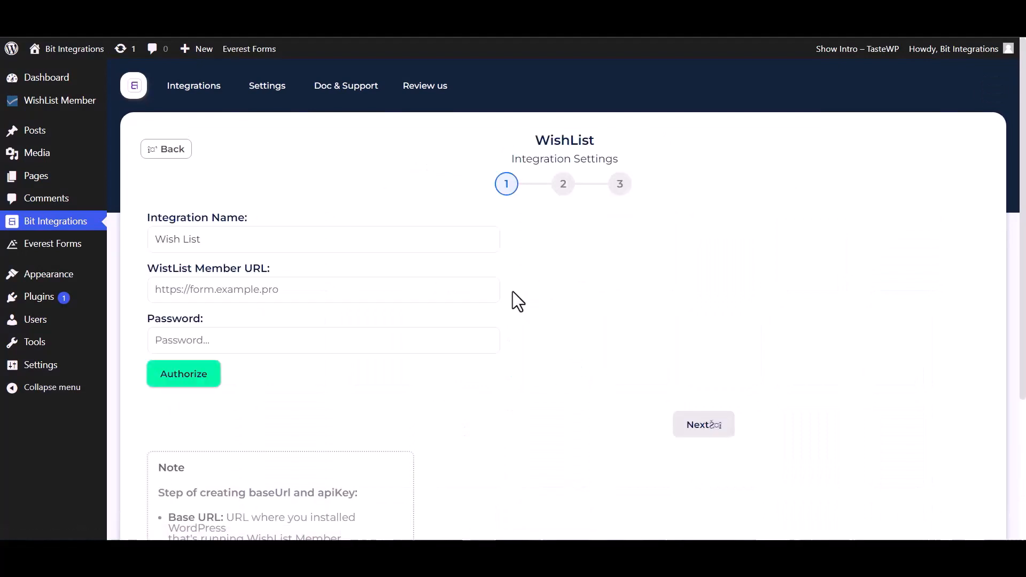
click(323, 289)
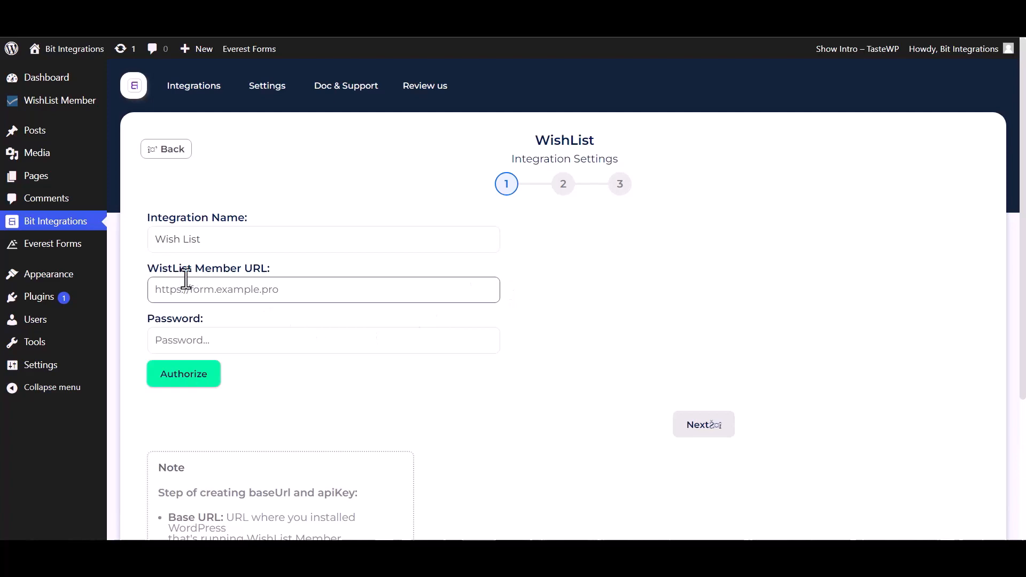
Step: Copy the API URL from WishList Member's Advanced Options > API settings
click(59, 101)
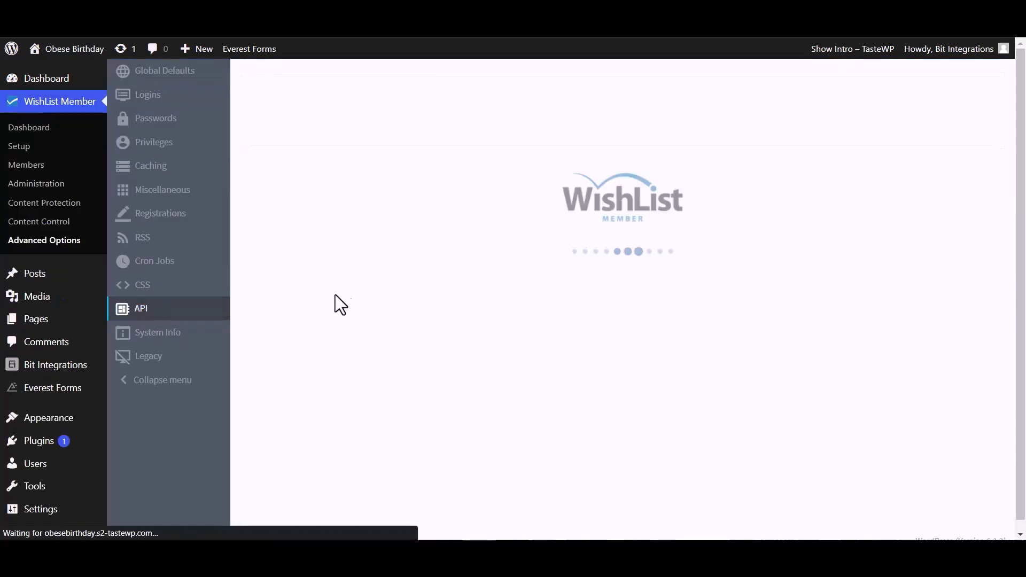
click(140, 308)
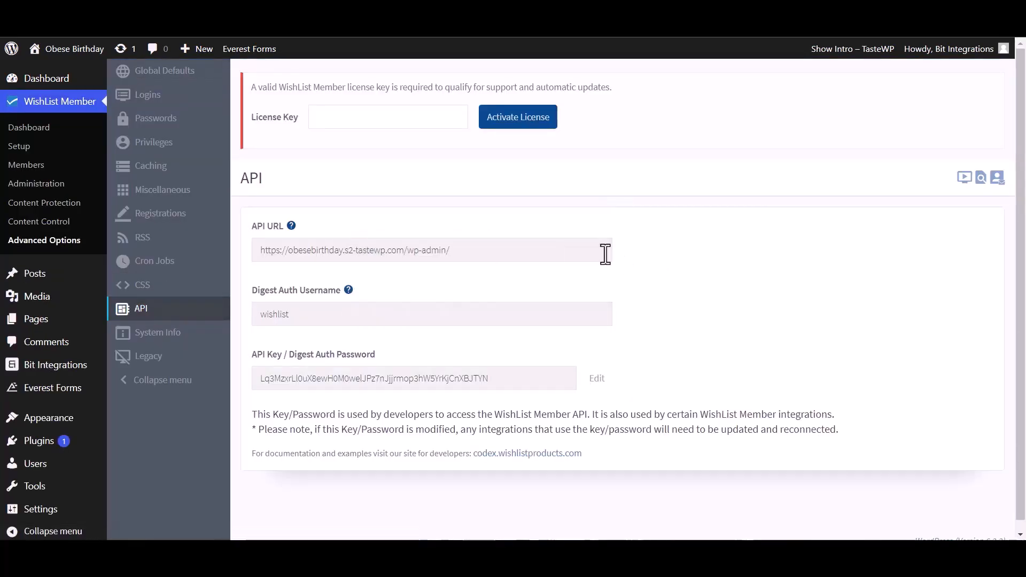
click(431, 250)
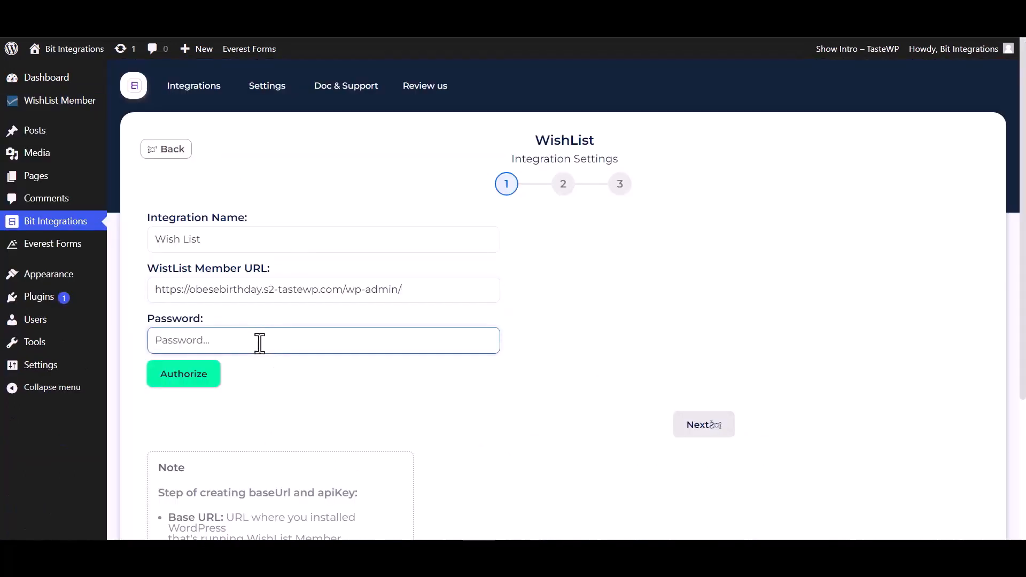
Step: Paste the API key as the password, authorize the WishList connection, and continue to field mapping
click(183, 374)
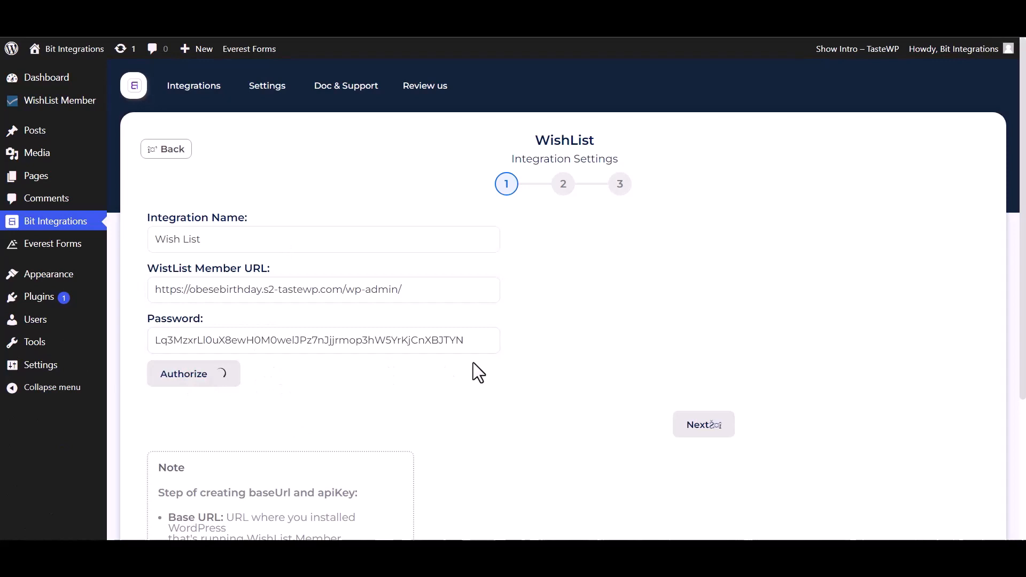
click(184, 373)
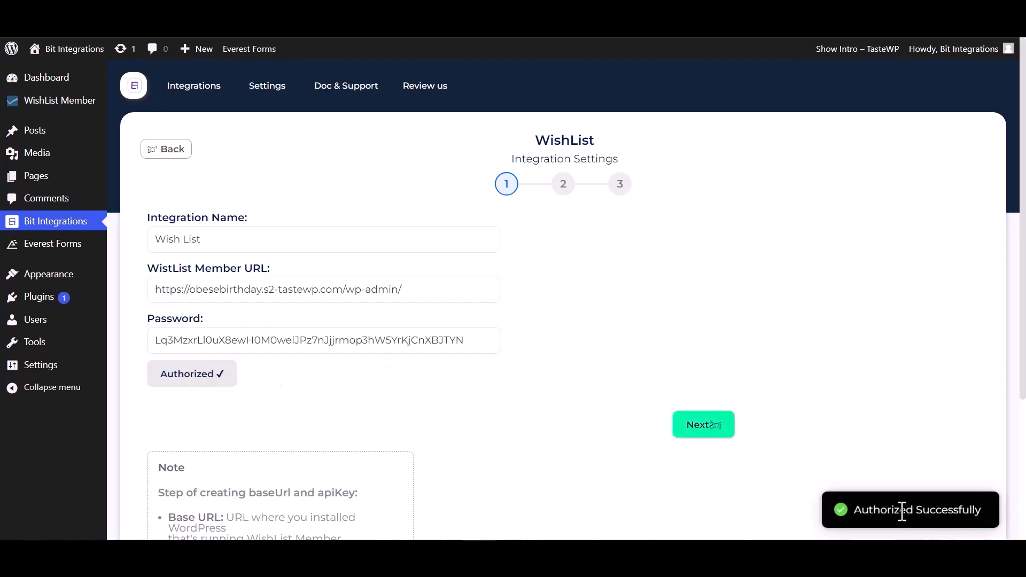
click(703, 424)
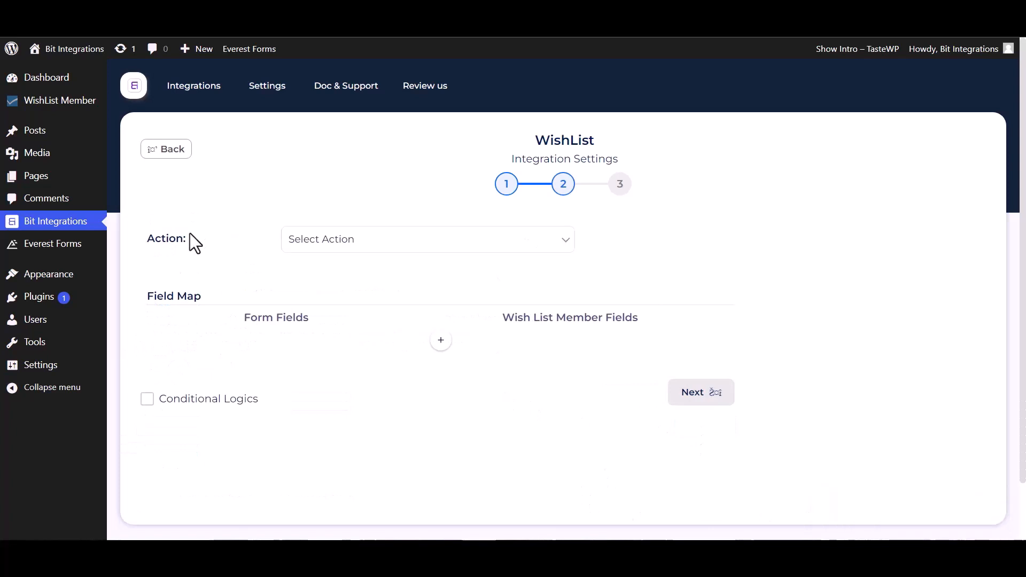
Step: Set the action to Add Member Under Level 'bit integration', mapping Name and Email
click(427, 239)
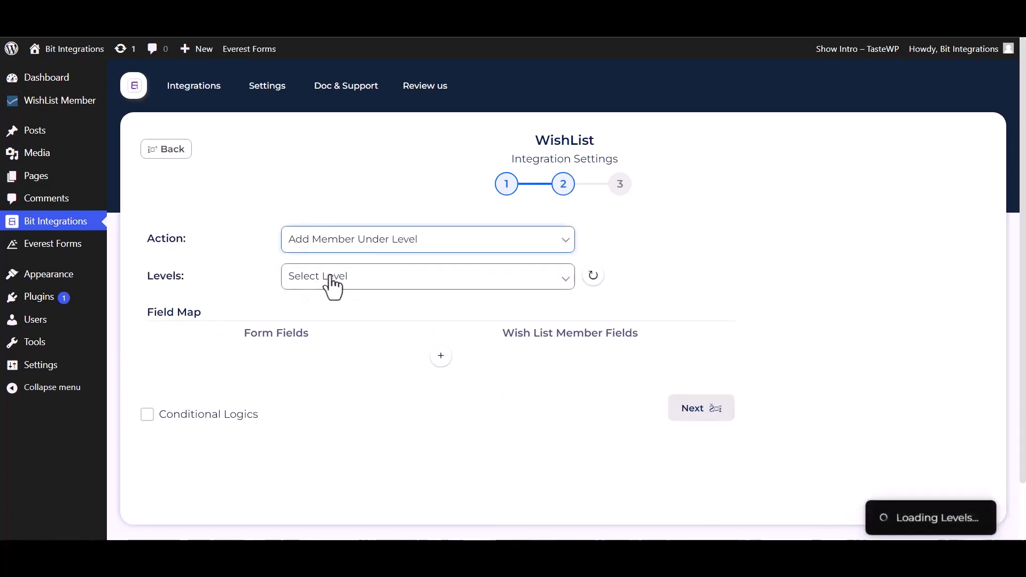
click(427, 276)
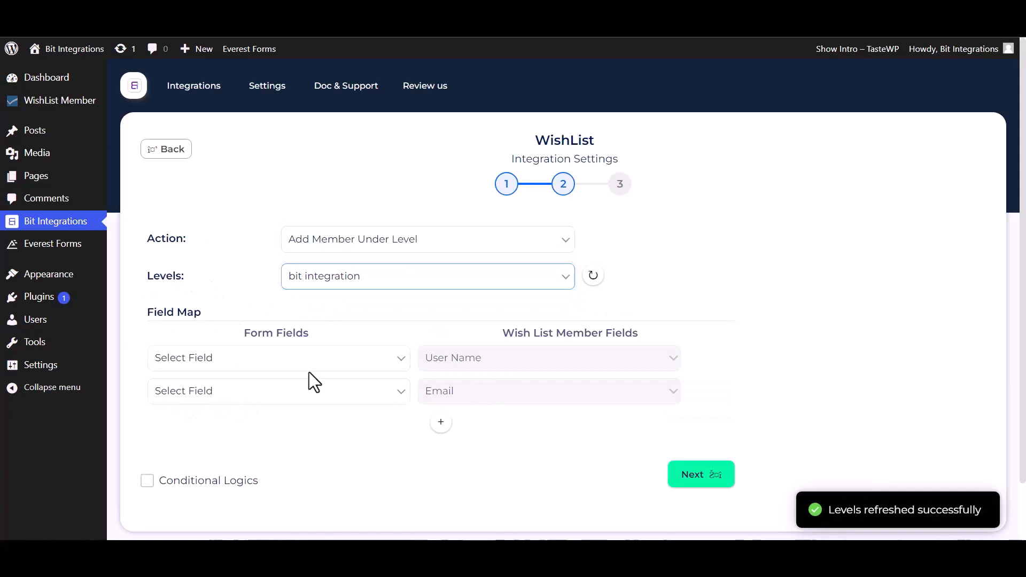
click(274, 391)
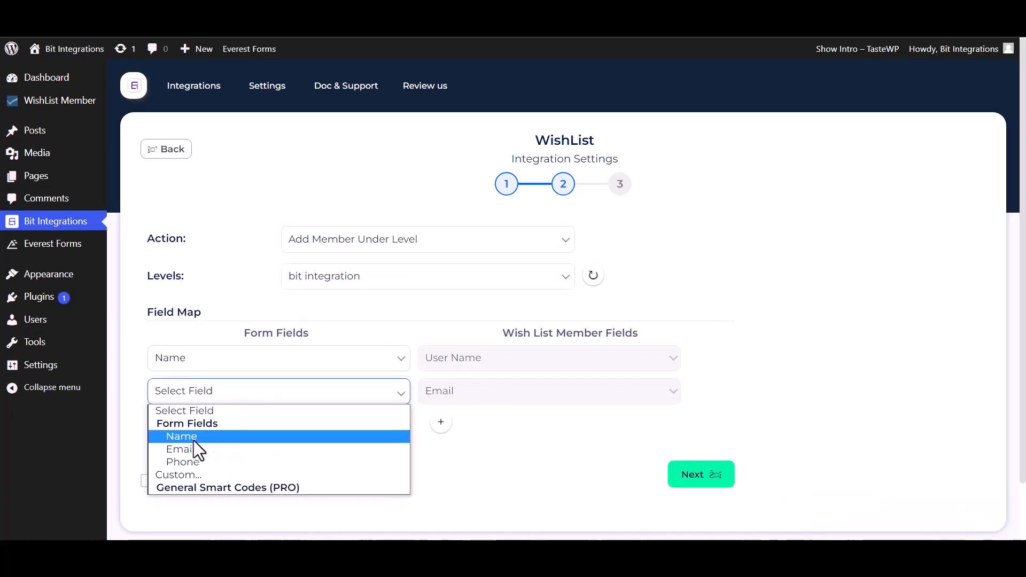
click(180, 449)
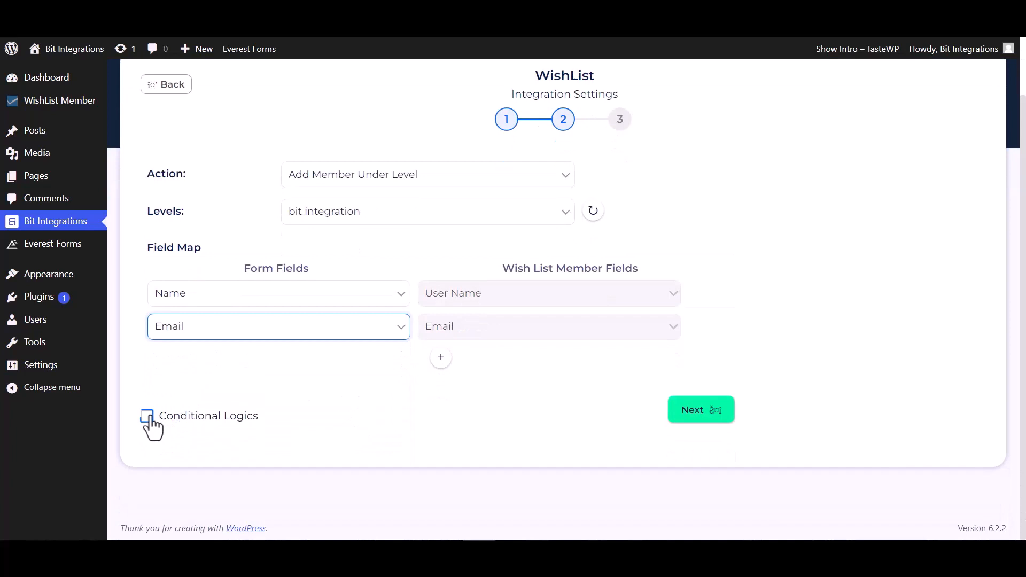
Step: Toggle Conditional Logics on and back off, then proceed to the final step
click(147, 416)
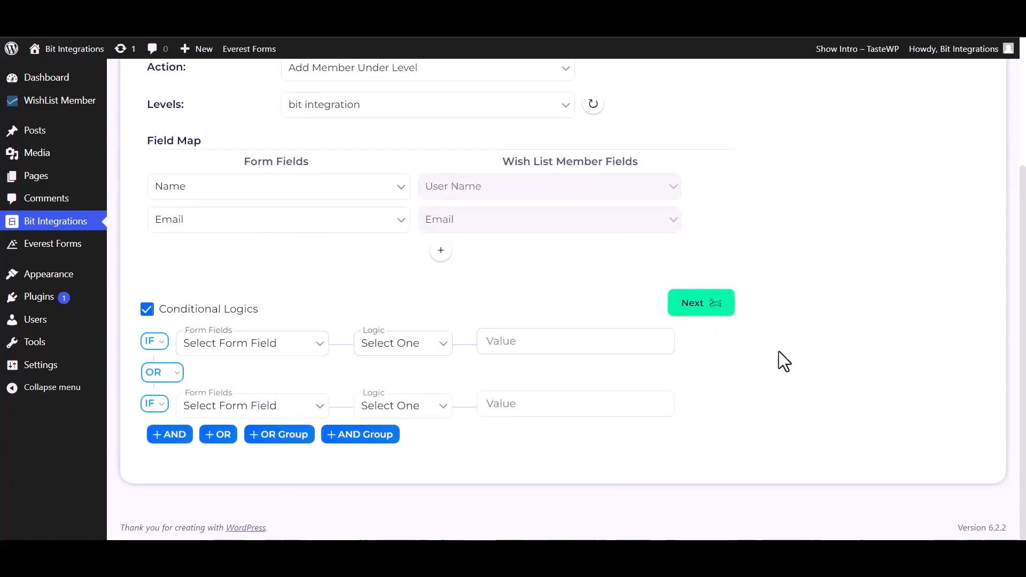
mouse_move(189, 329)
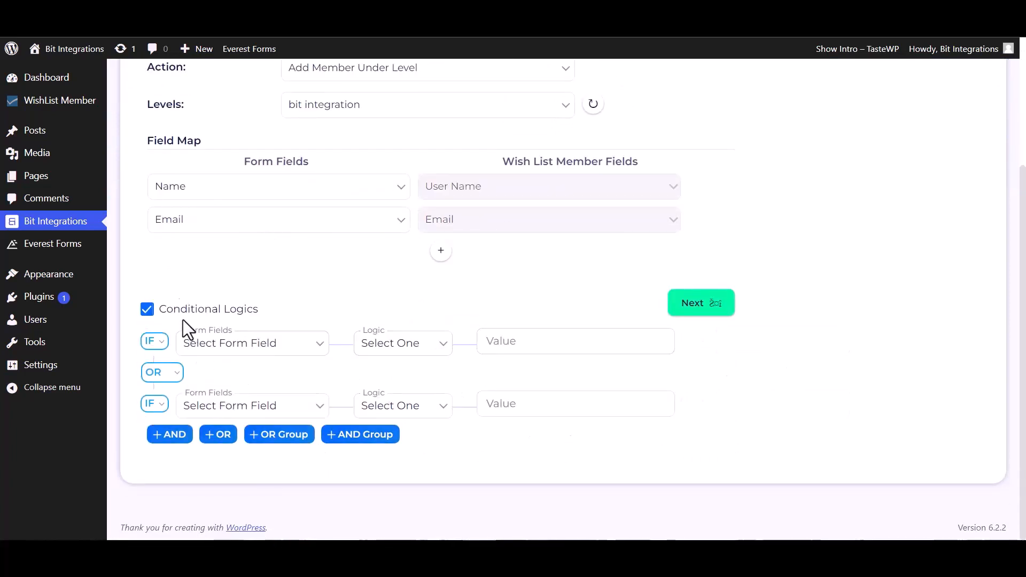
click(146, 309)
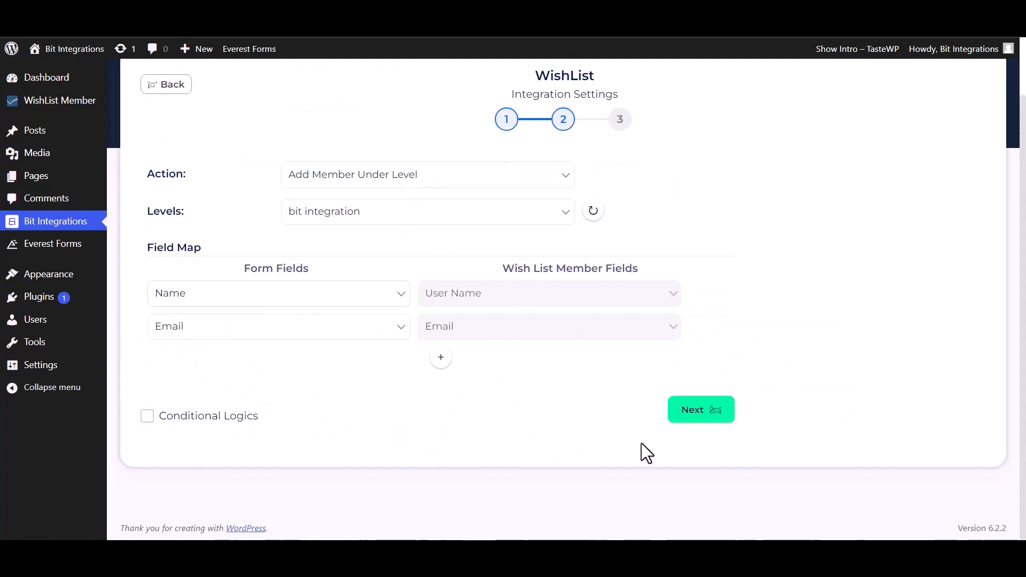
click(700, 409)
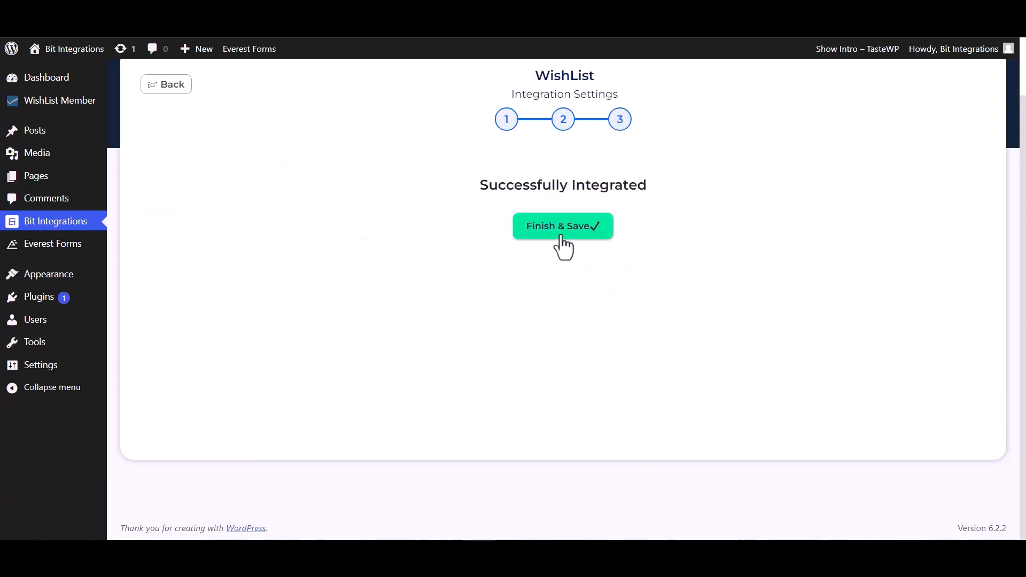
Step: Save the integration and click Enroll Now on the Bit Integrations course page
click(561, 226)
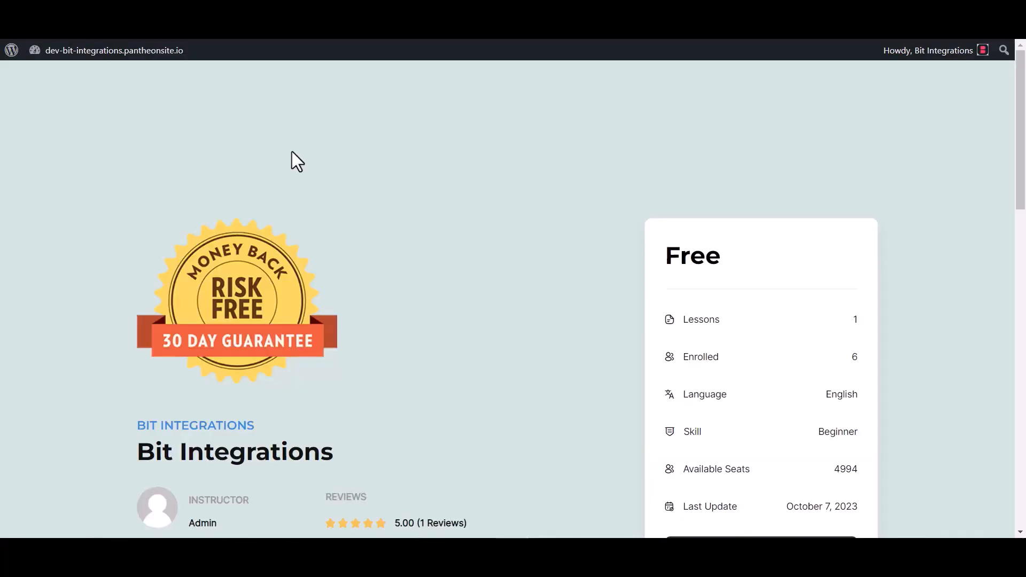
scroll(down, 3)
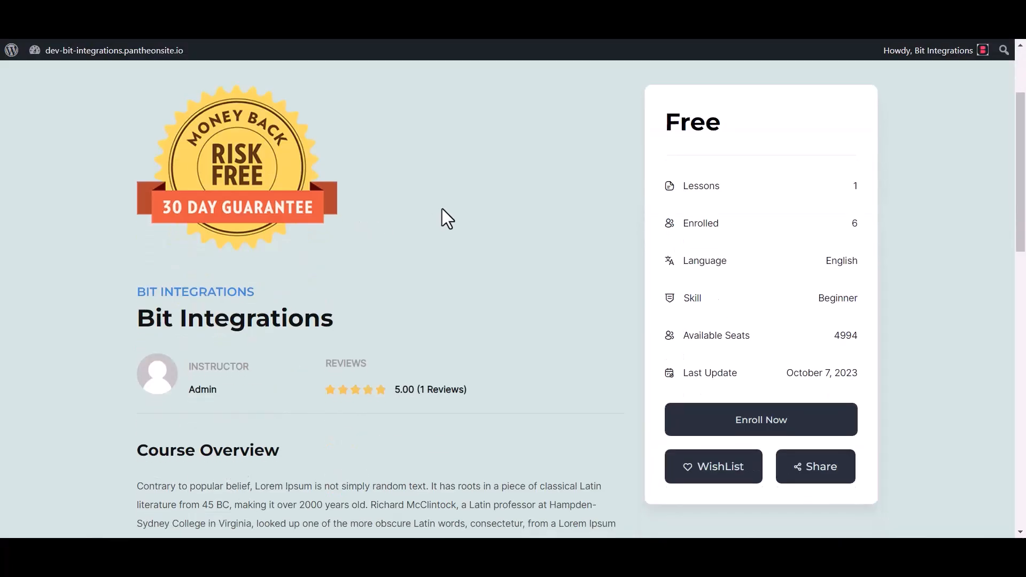
mouse_move(326, 237)
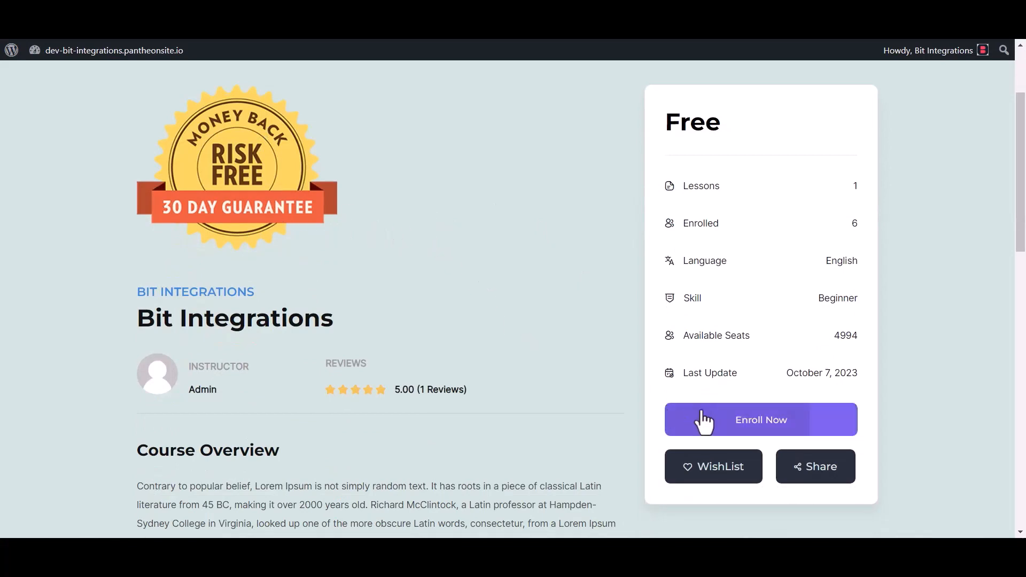
click(761, 420)
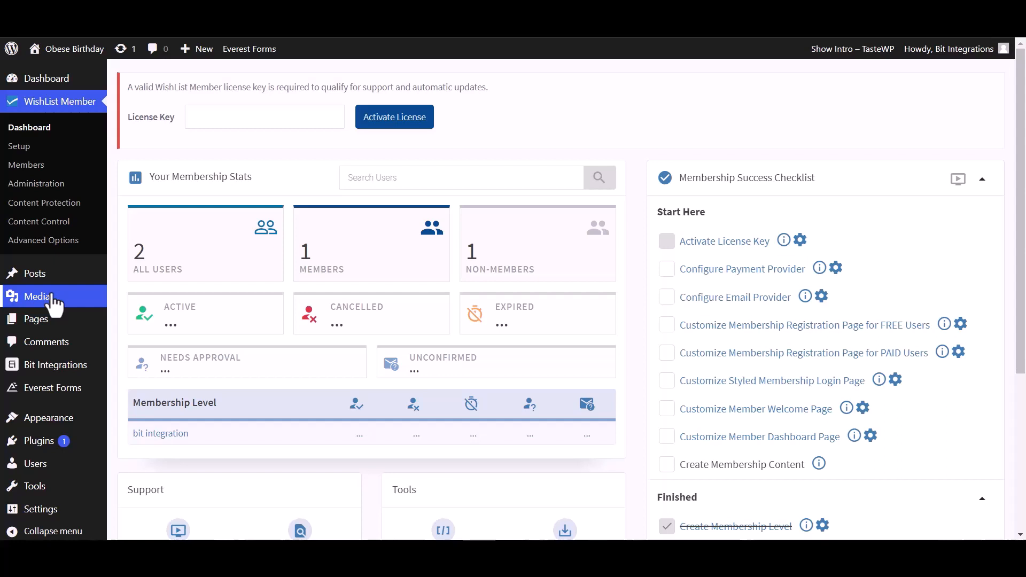
Step: Open WishList Member's Members list and check the Bit Integrations member row
click(27, 164)
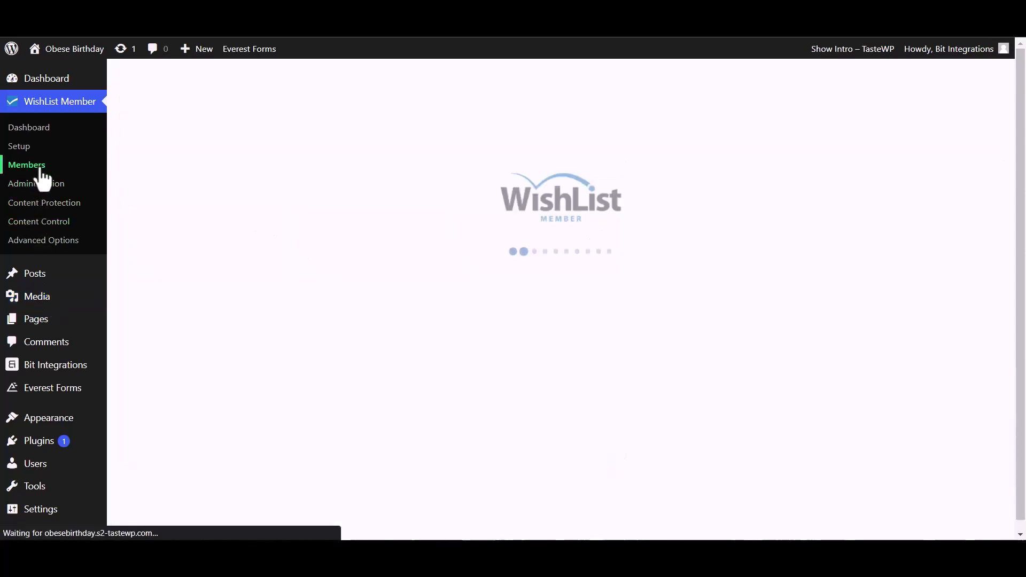
click(27, 164)
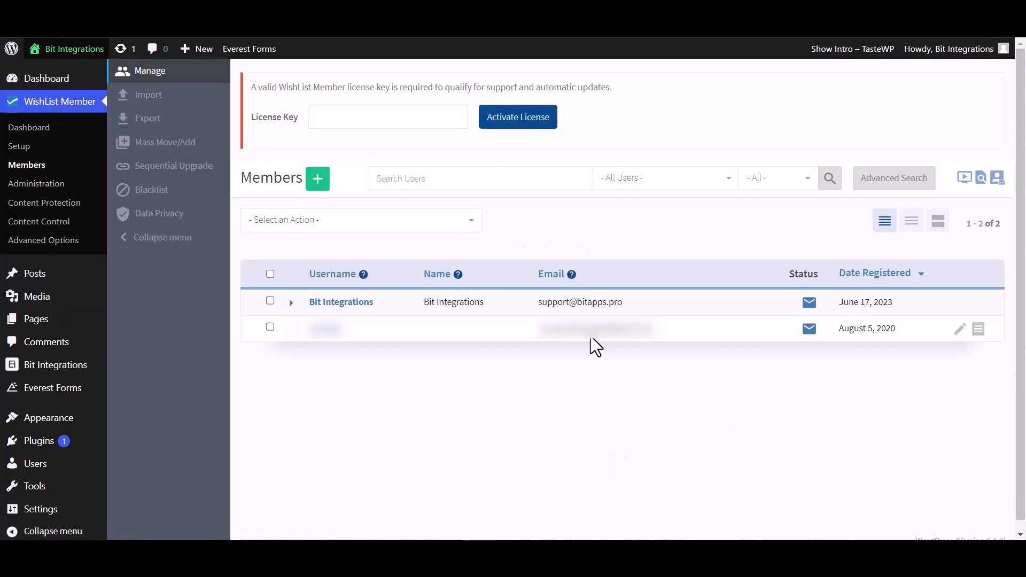
click(269, 301)
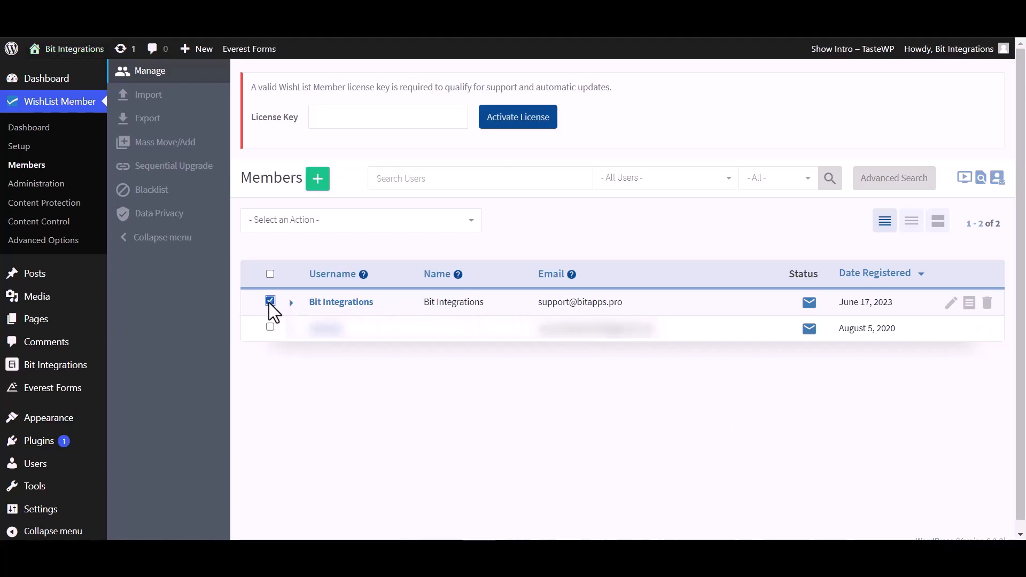